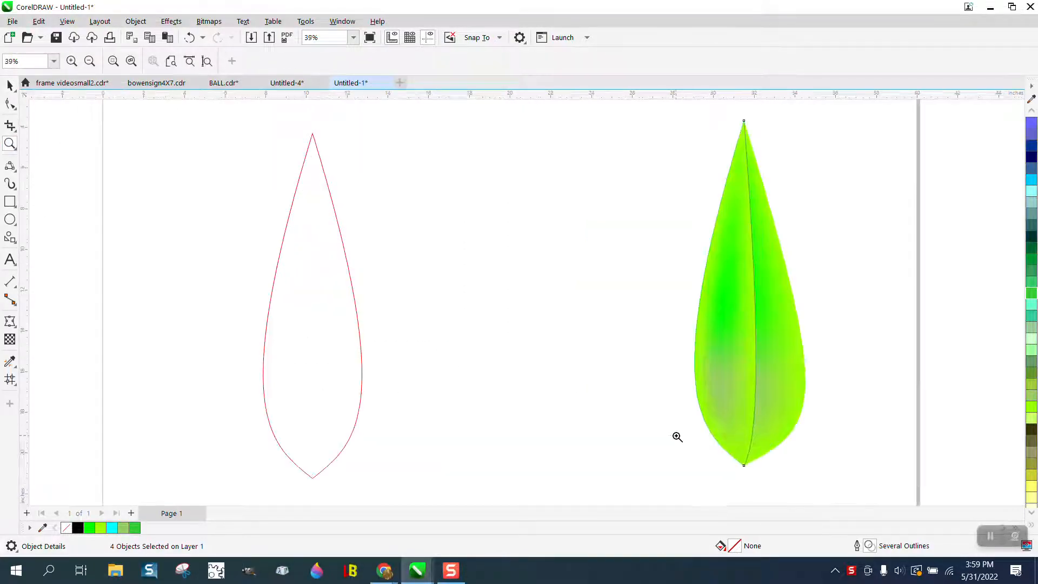
- Clear the selection of the leaves by clicking empty space
click(750, 293)
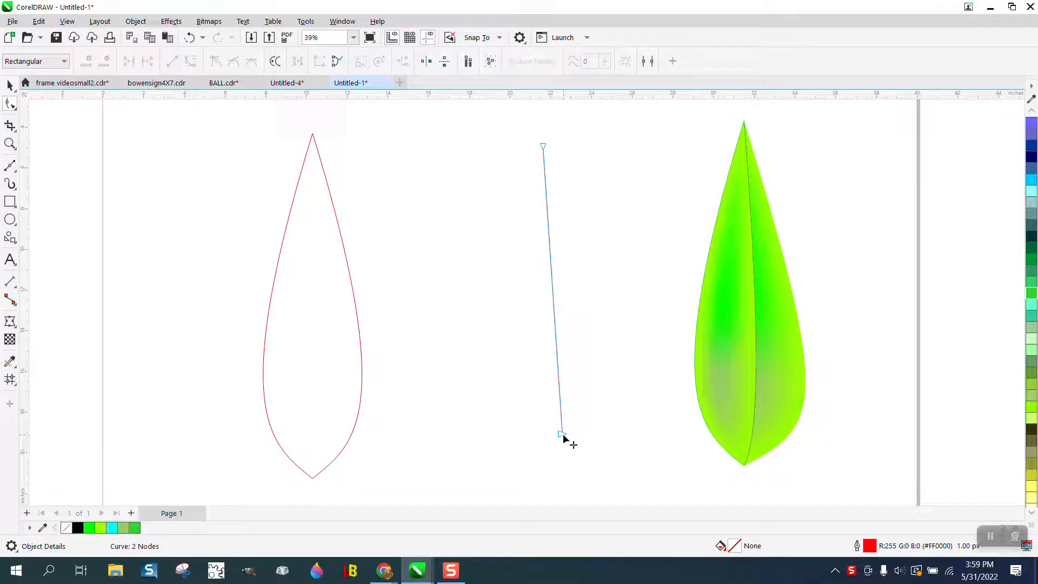
- Nudge the slanted line's bottom node leftward before discarding it
drag(562, 435, 553, 438)
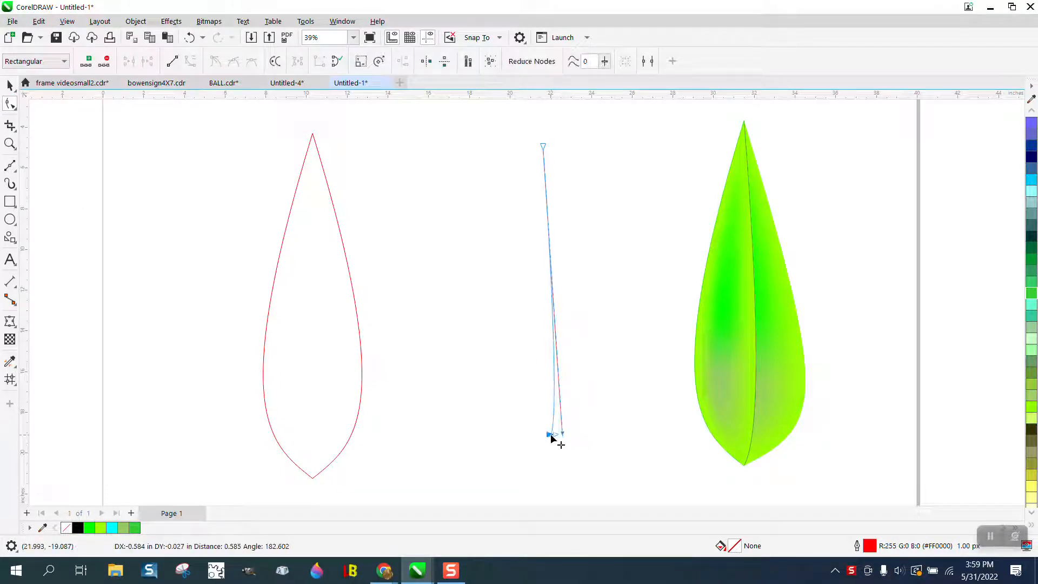
drag(553, 435, 516, 446)
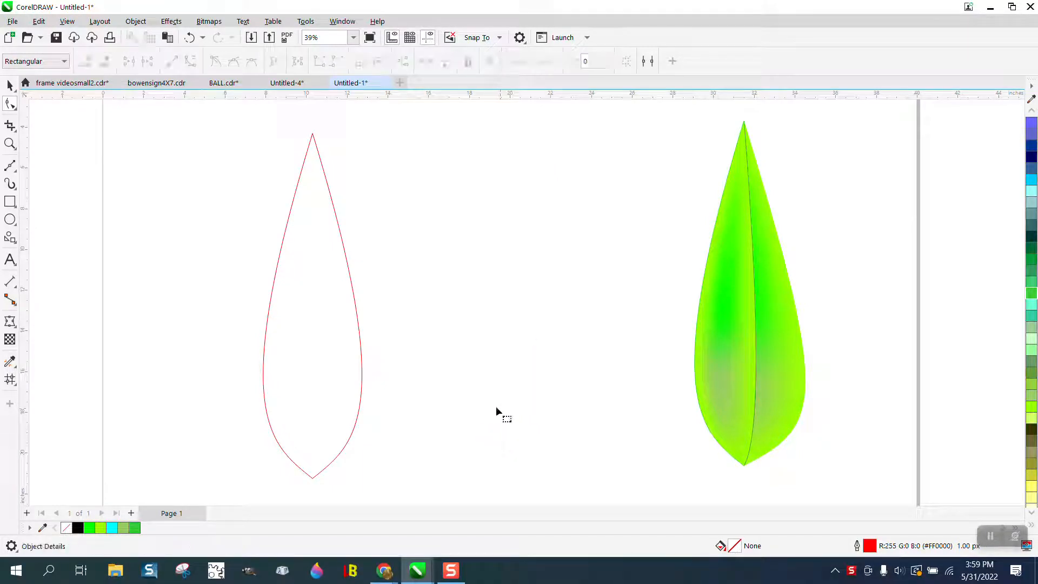
- Redraw a fresh vertical Freehand line between the outlined and green leaves
click(10, 165)
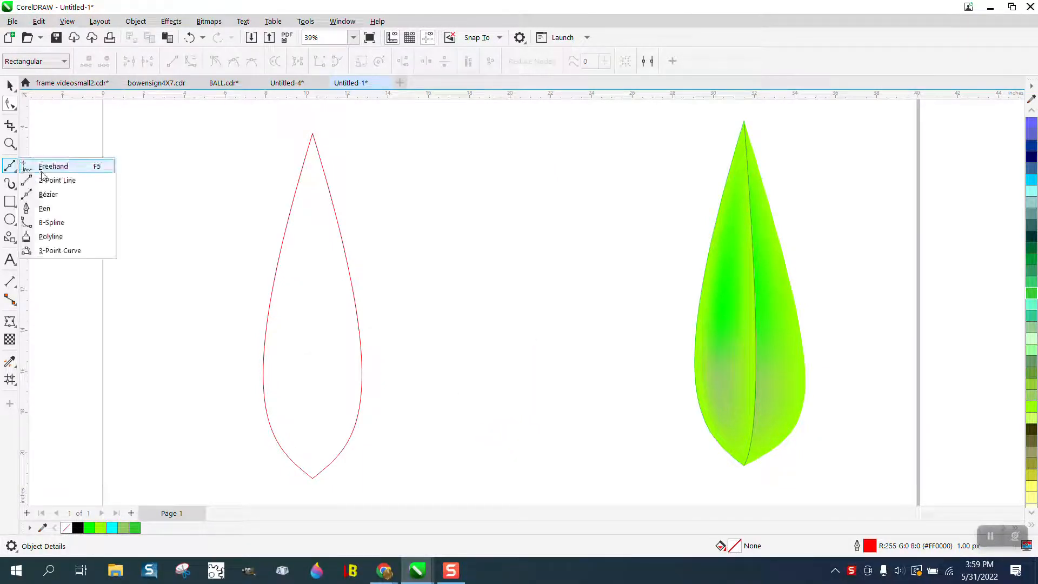
click(53, 166)
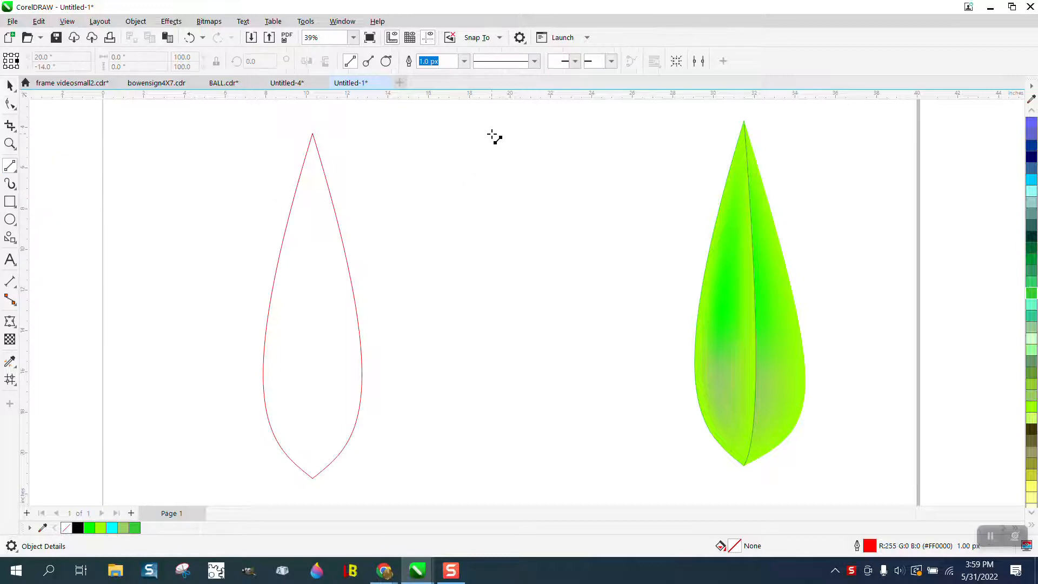
drag(493, 136, 499, 449)
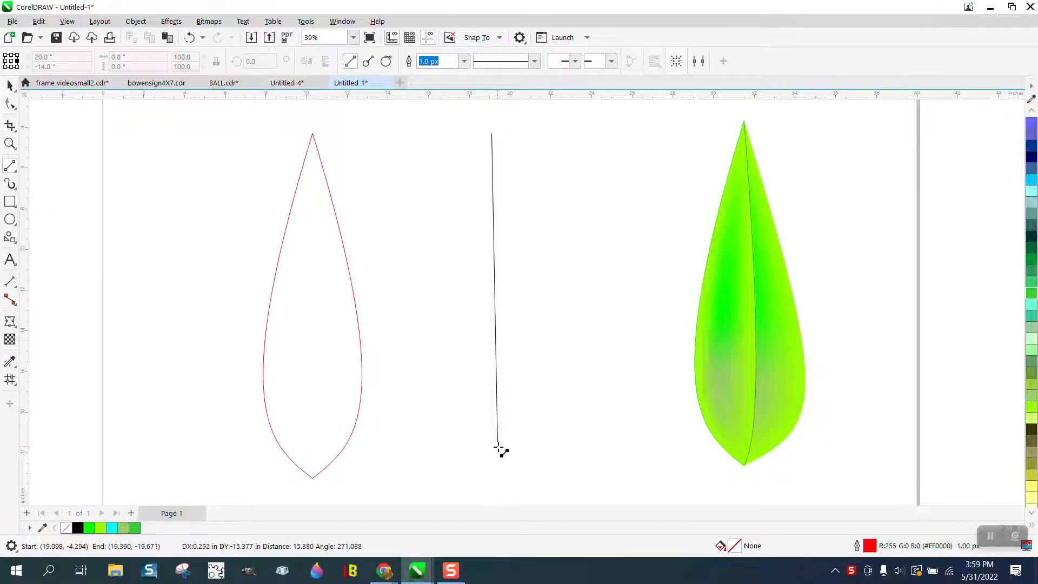
click(11, 104)
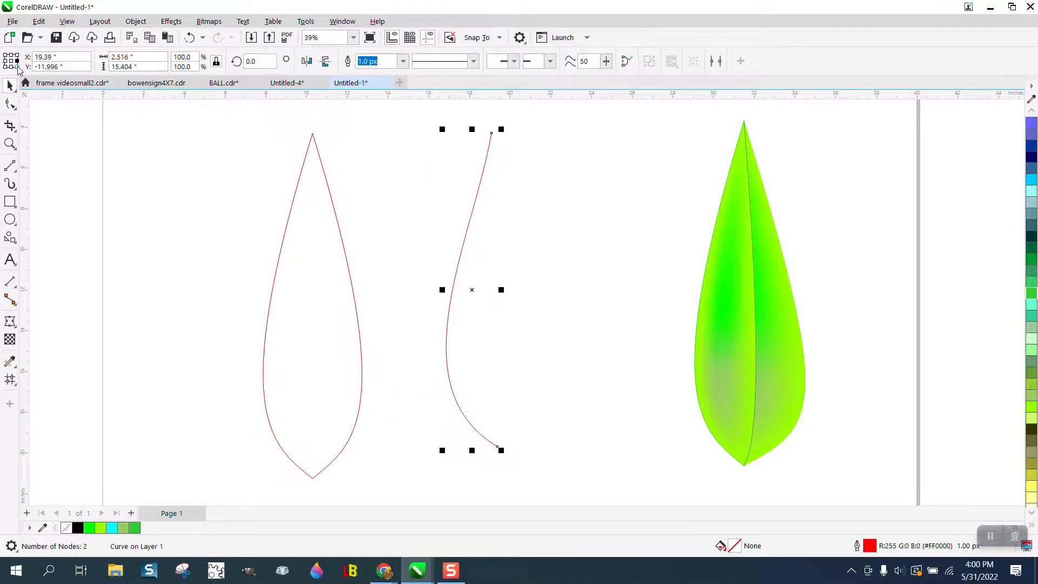
mouse_move(11, 61)
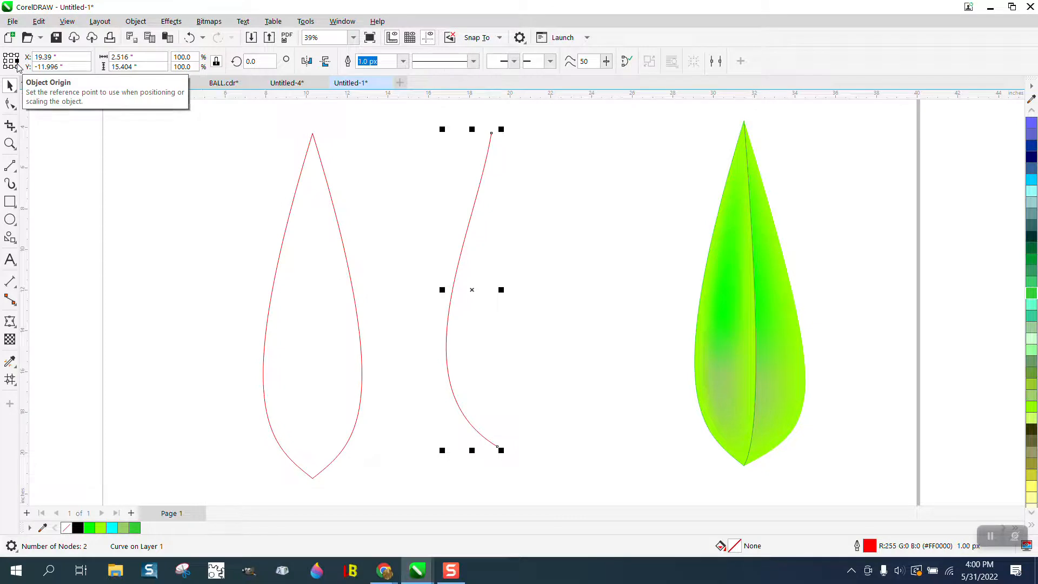